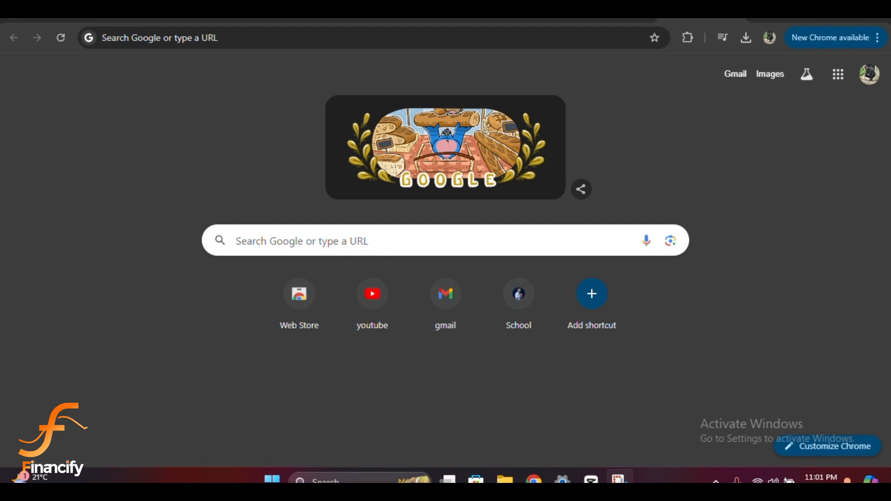
mouse_move(601, 138)
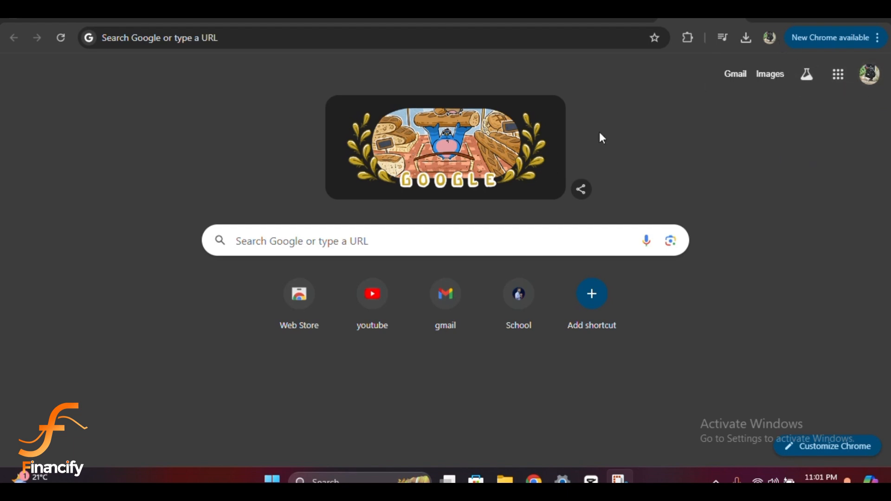
Step: Navigate Chrome to okx.com from the new tab page
type("okx.com")
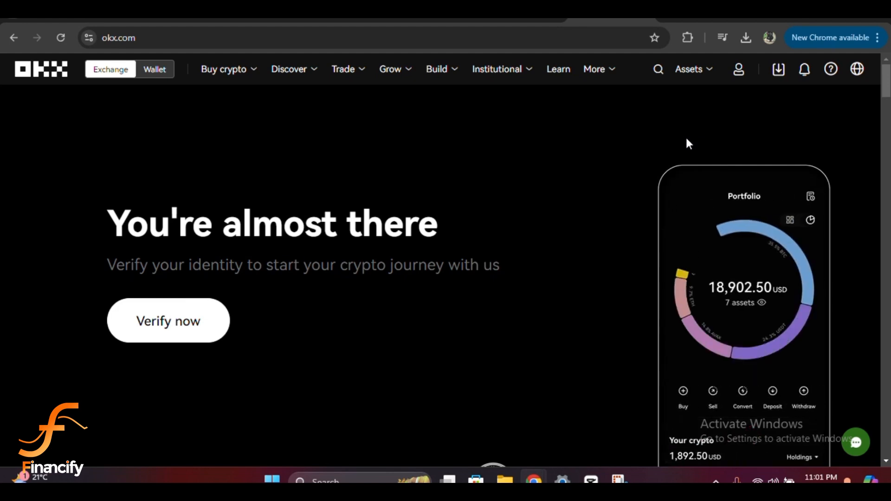
Step: Scroll down the OKX home page showing the verify-your-identity prompt
scroll("down", 3)
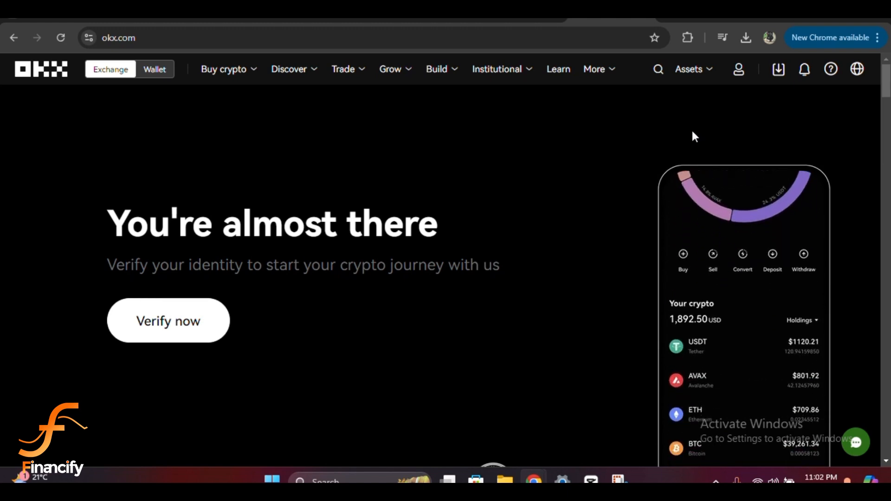
Step: Reach the Security center's Authentication methods via the profile menu's Security entry
left_click(738, 69)
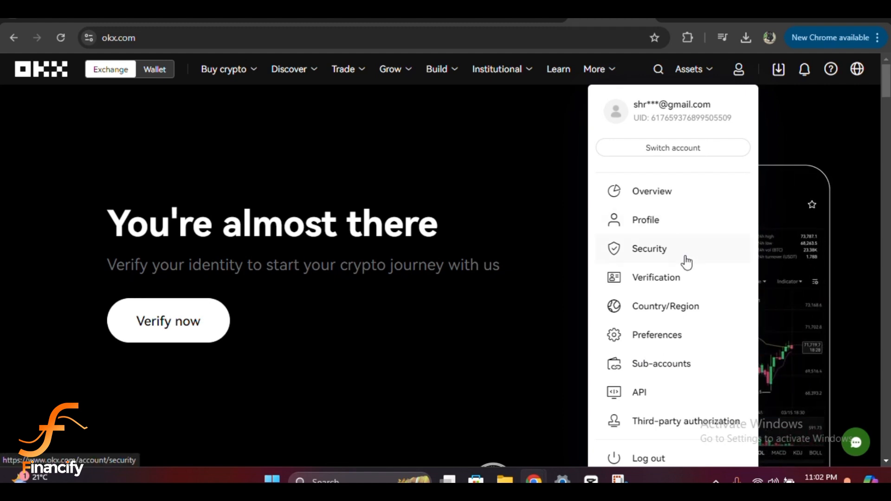
left_click(649, 249)
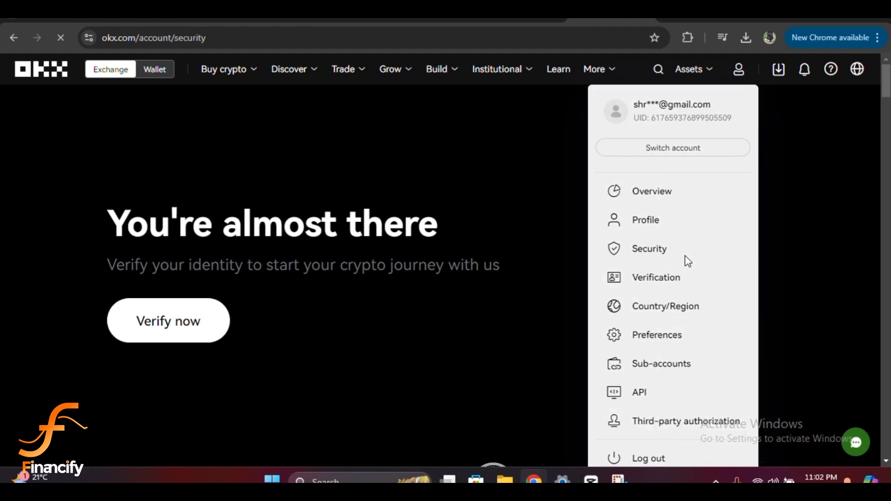
left_click(649, 249)
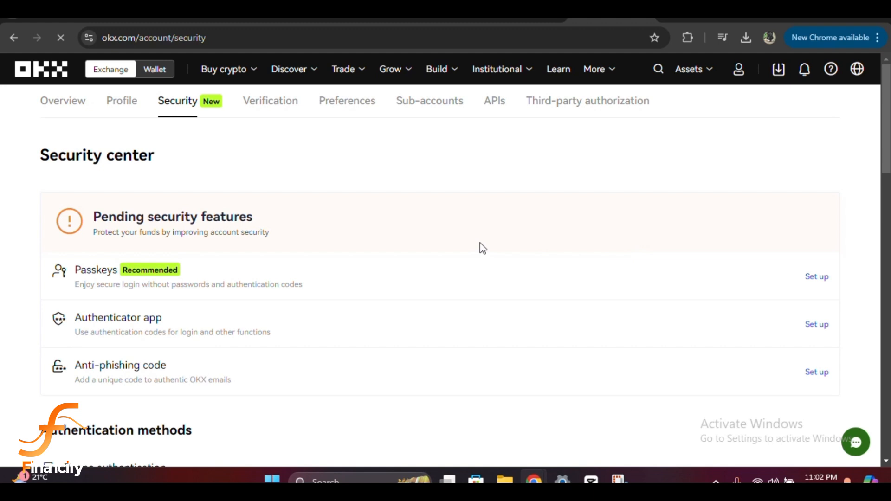
mouse_move(293, 239)
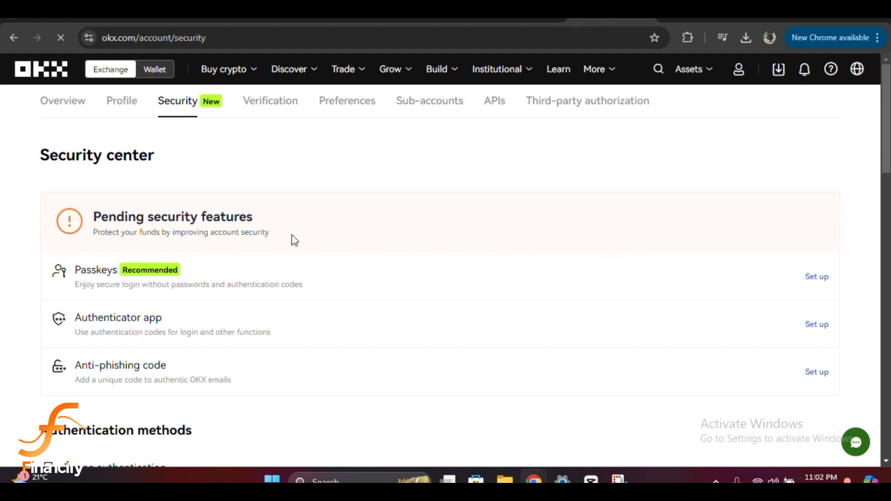
scroll("down", 3)
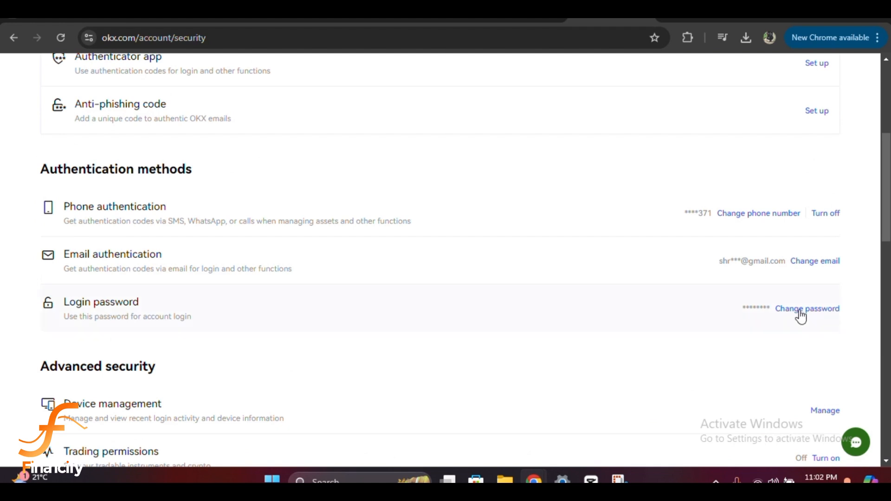
Step: Start changing the login password from the Security center's Login password row
left_click(807, 308)
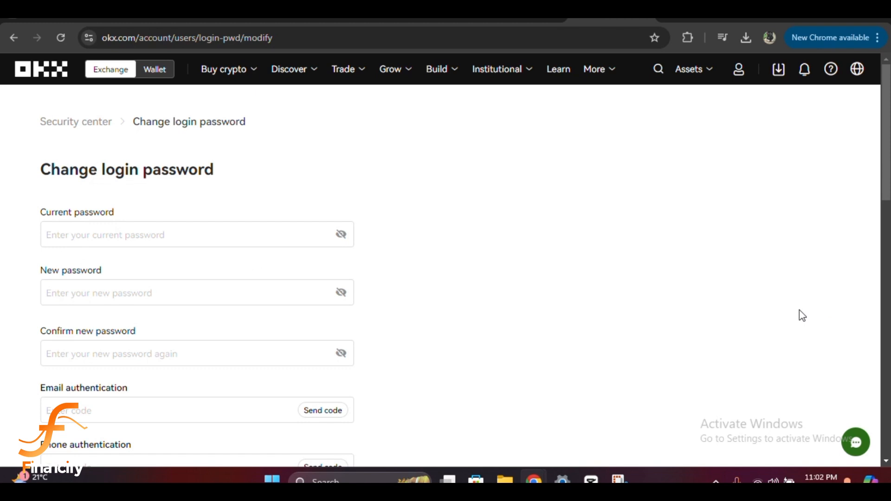
mouse_move(738, 314)
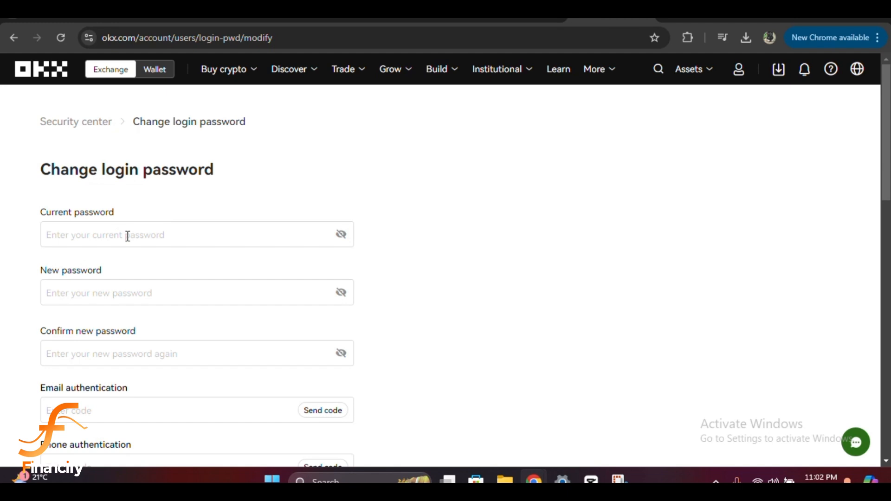
mouse_move(76, 345)
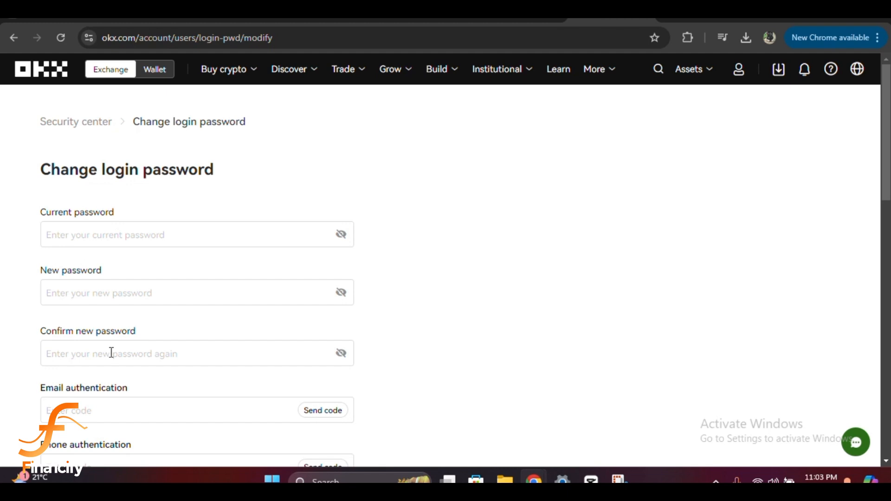
scroll("down", 3)
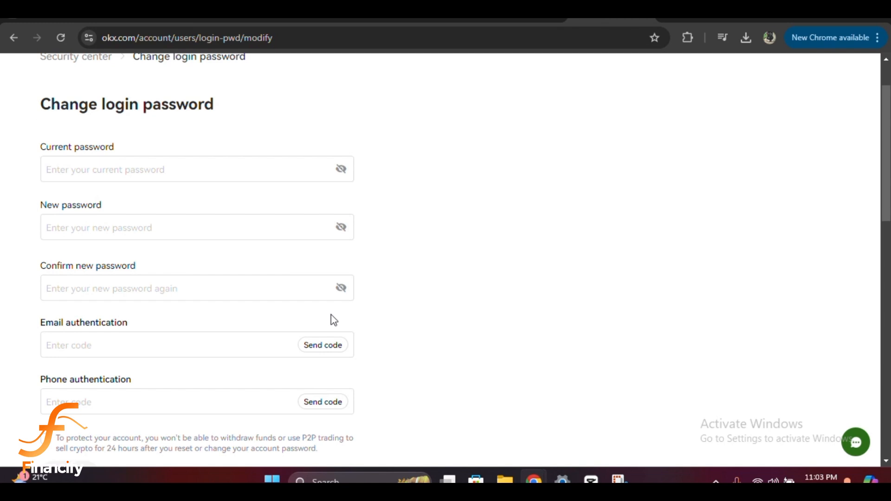
scroll("down", 3)
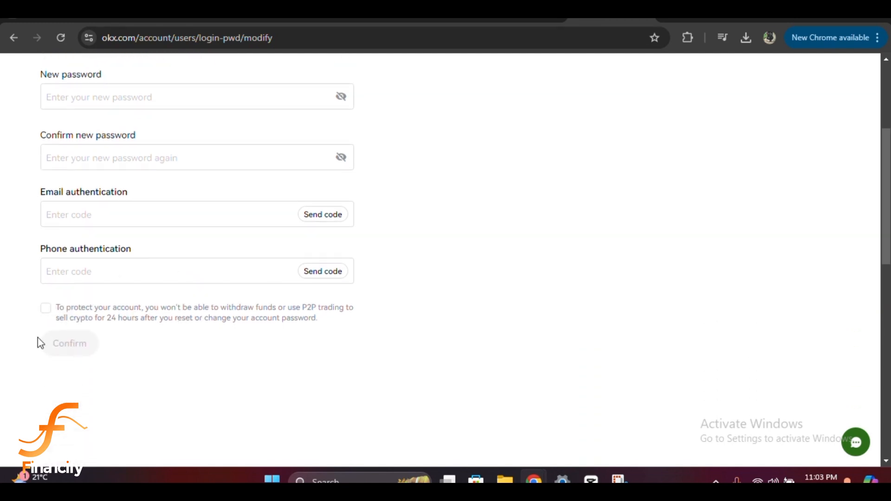
mouse_move(146, 364)
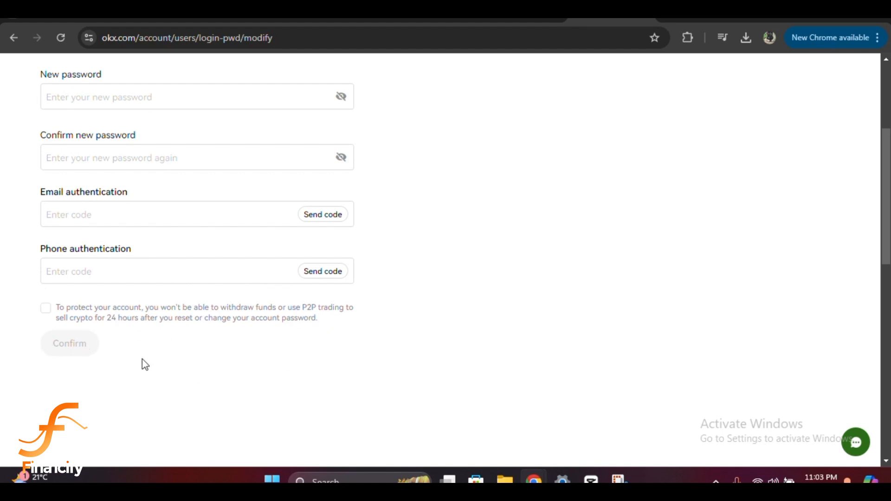